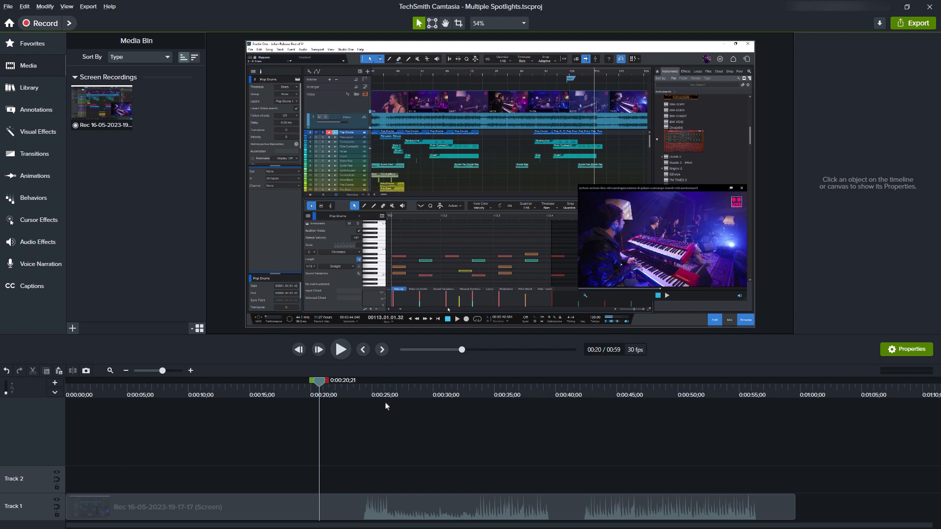
mouse_move(485, 427)
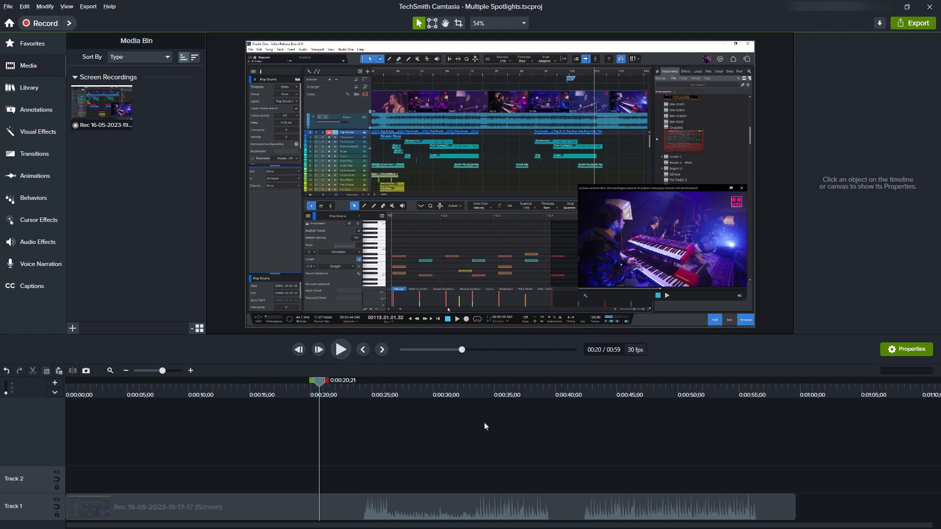
mouse_move(395, 431)
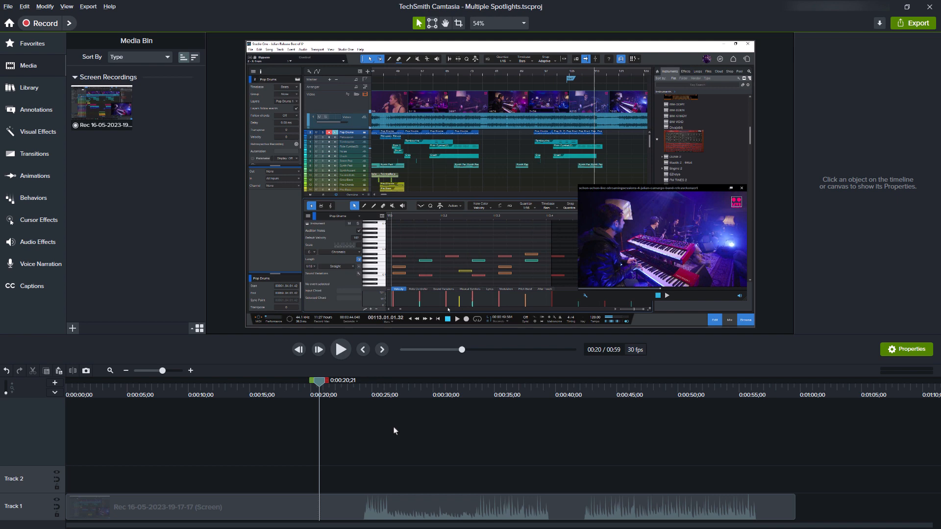
mouse_move(450, 442)
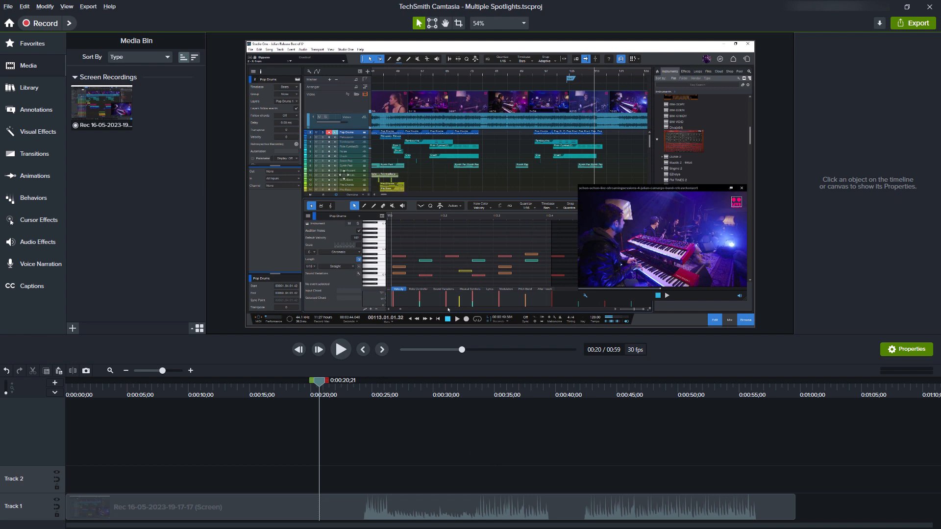
mouse_move(440, 159)
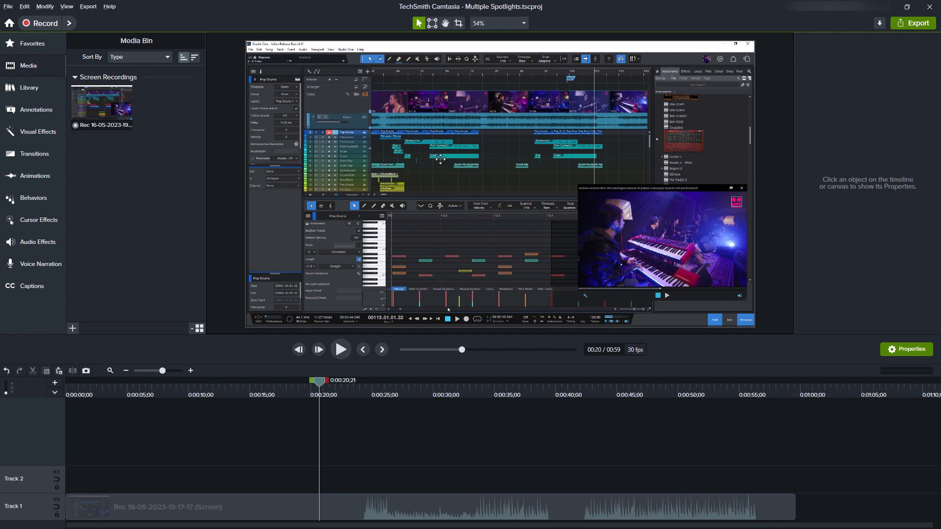
mouse_move(154, 205)
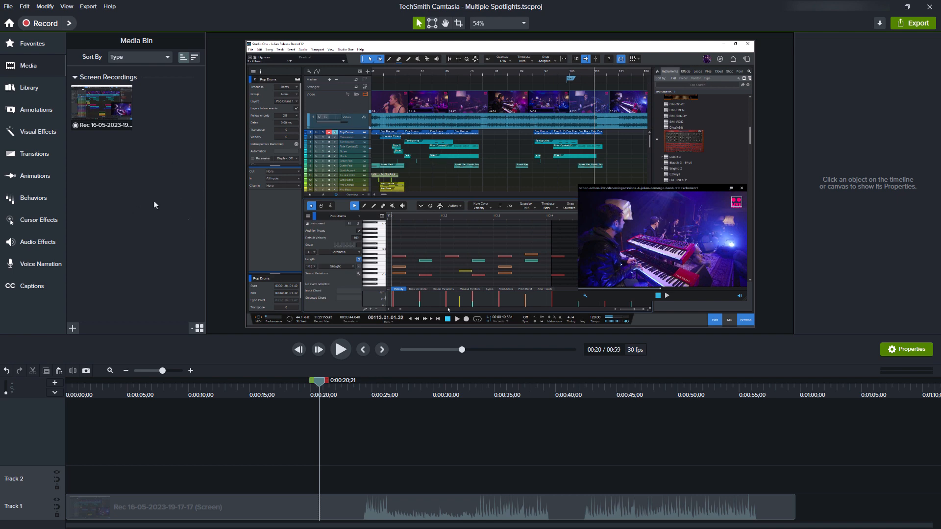
mouse_move(155, 161)
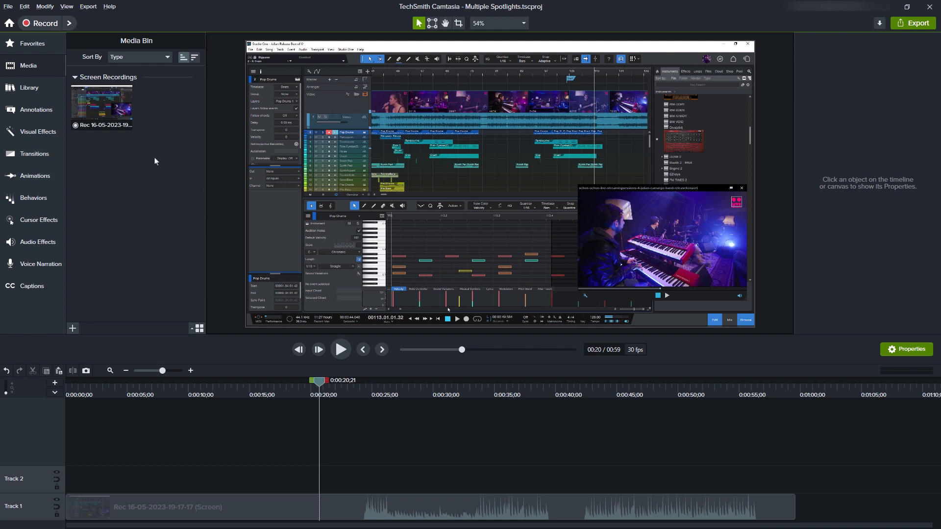
mouse_move(179, 167)
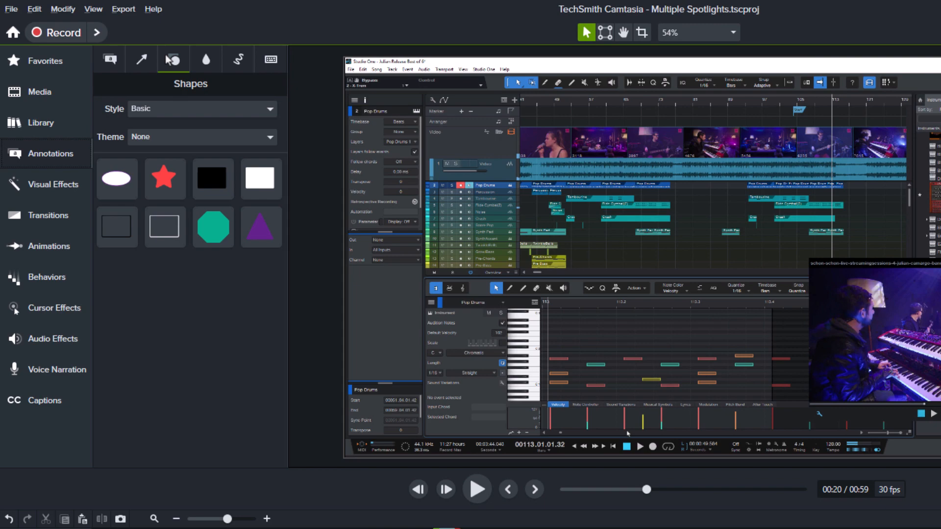
Step: Add the white rectangle from Favorites over the recording and duplicate it twice with Ctrl+D
left_click(172, 59)
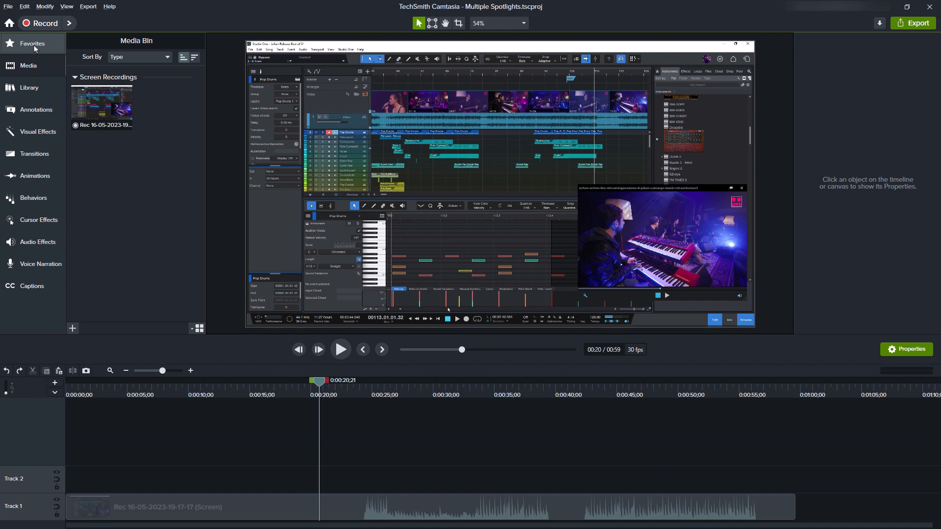
left_click(31, 43)
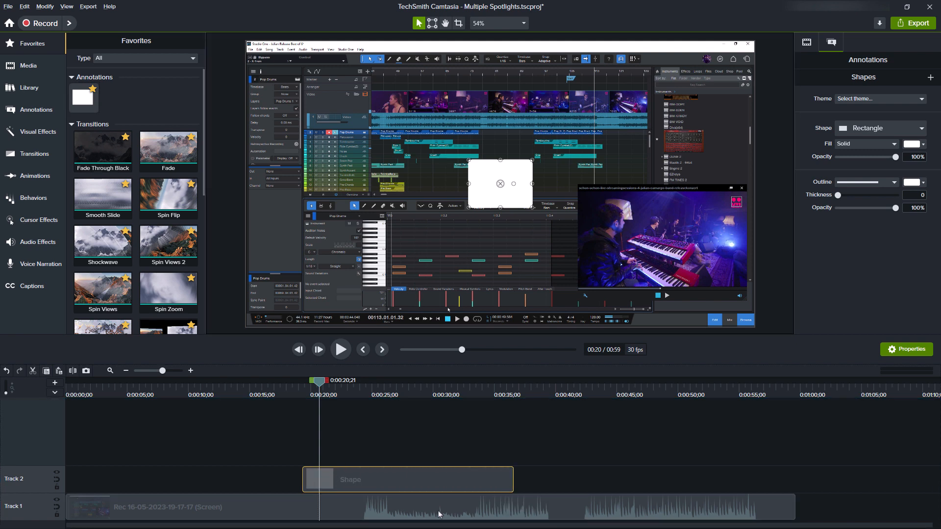
key("ctrl+d")
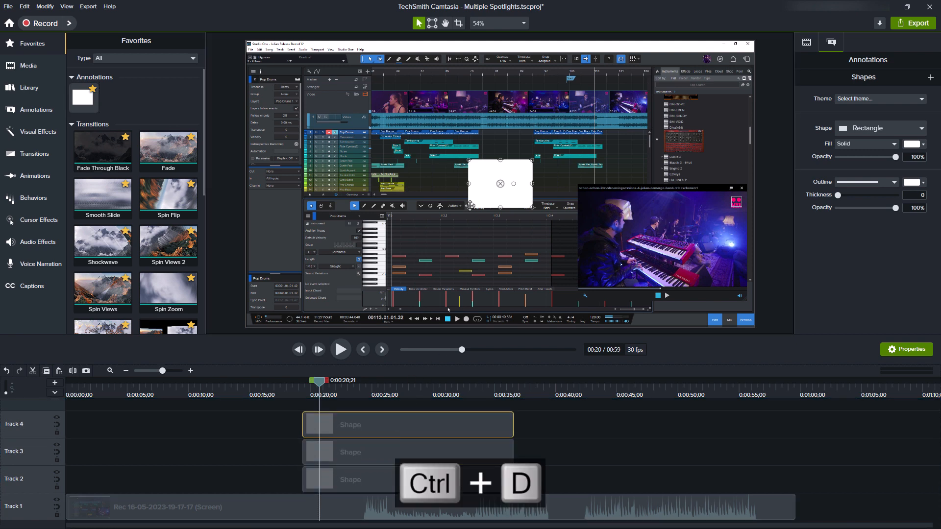
key("ctrl+d")
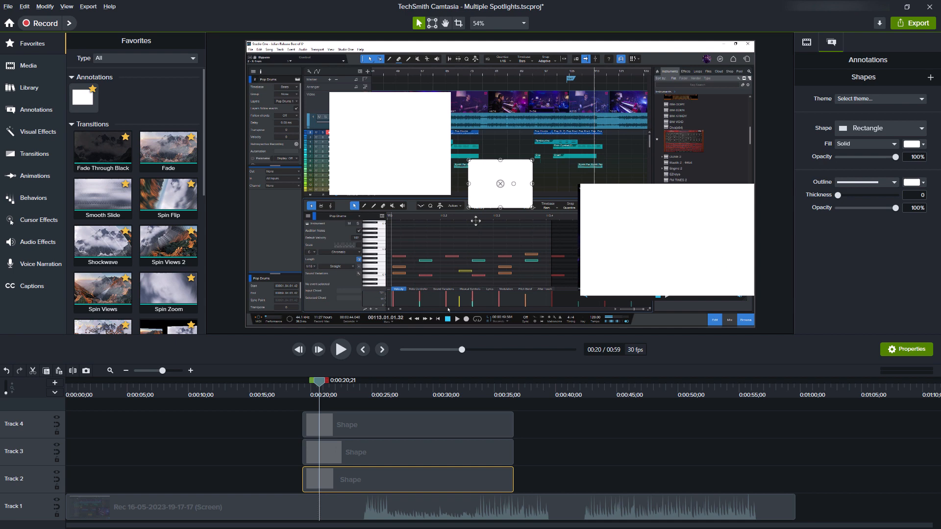
Step: Duplicate a rectangle again to get a fourth copy for covering the whole canvas
left_click(600, 461)
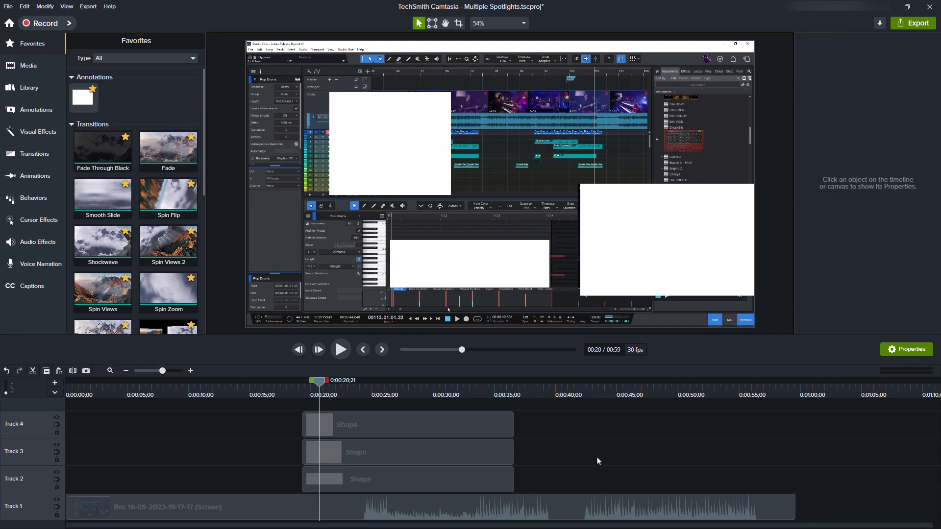
key("ctrl+d")
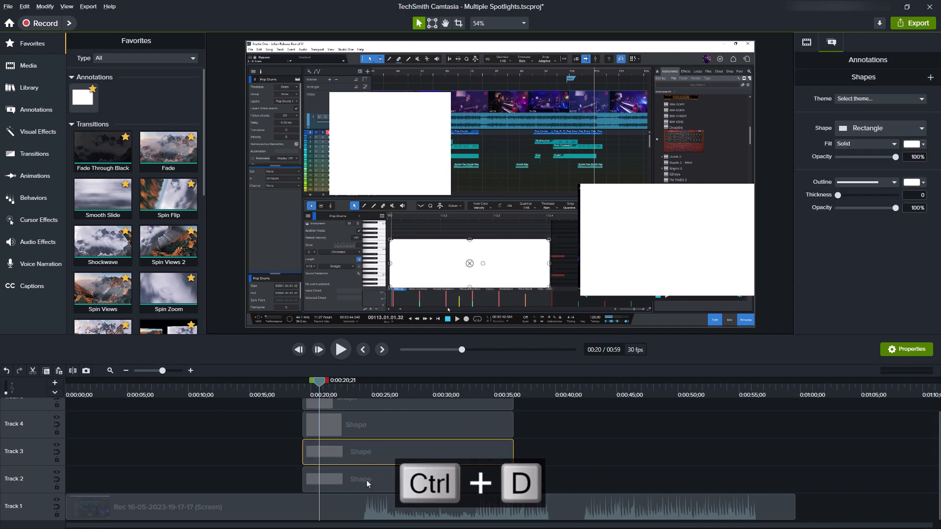
key("ctrl+d")
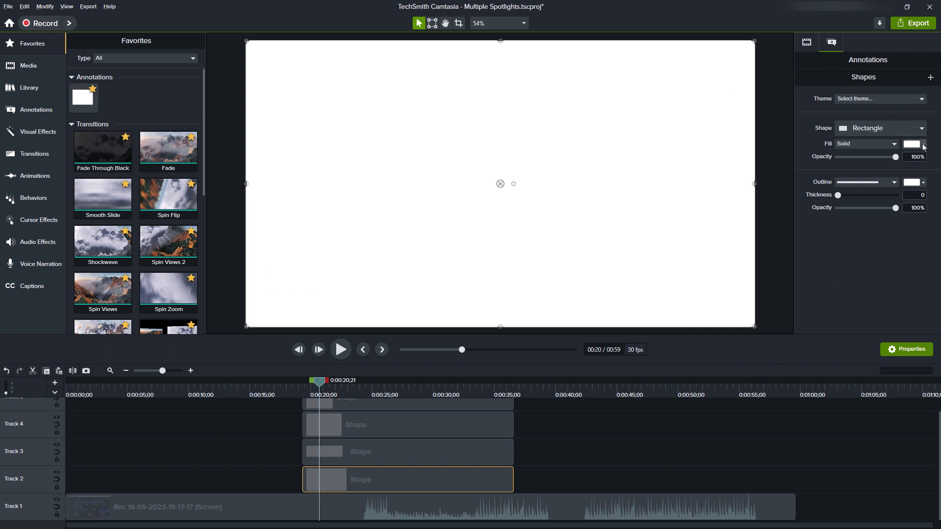
Step: Give the full-canvas rectangle a grey fill
left_click(912, 143)
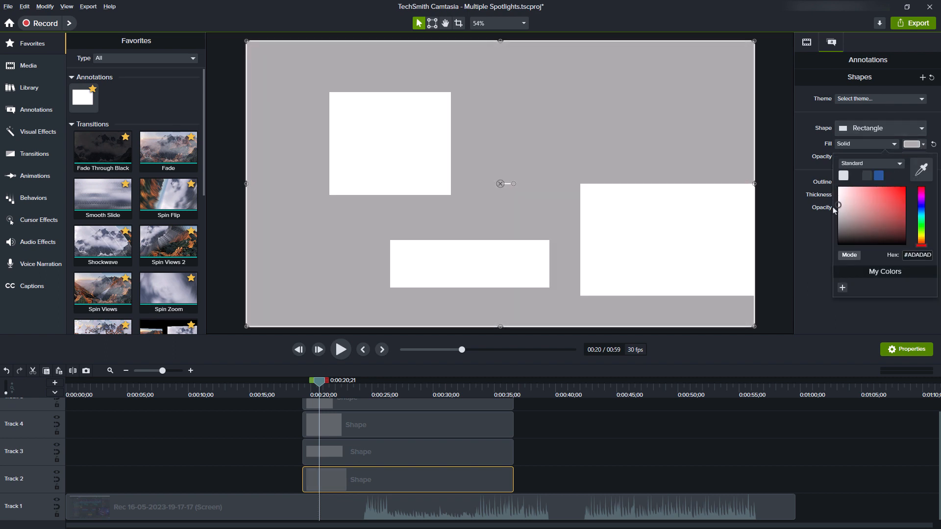
left_click(837, 214)
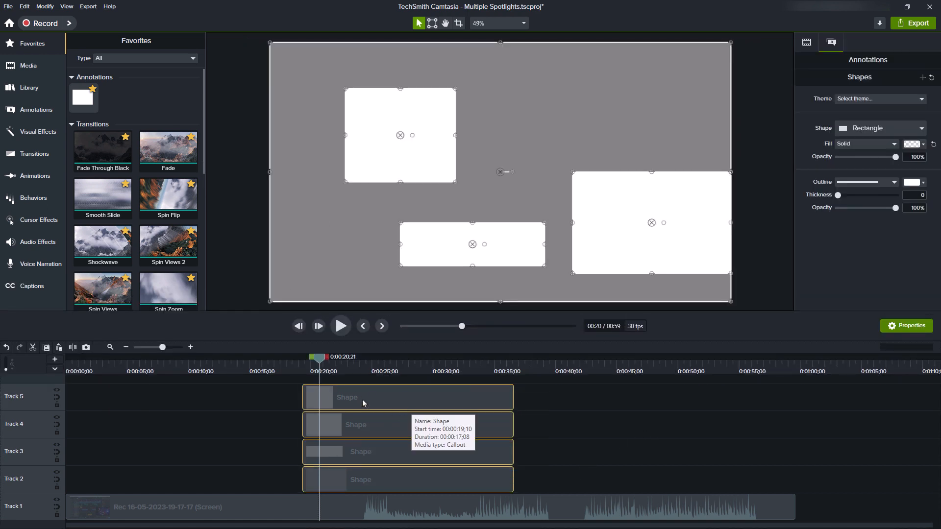
mouse_move(358, 400)
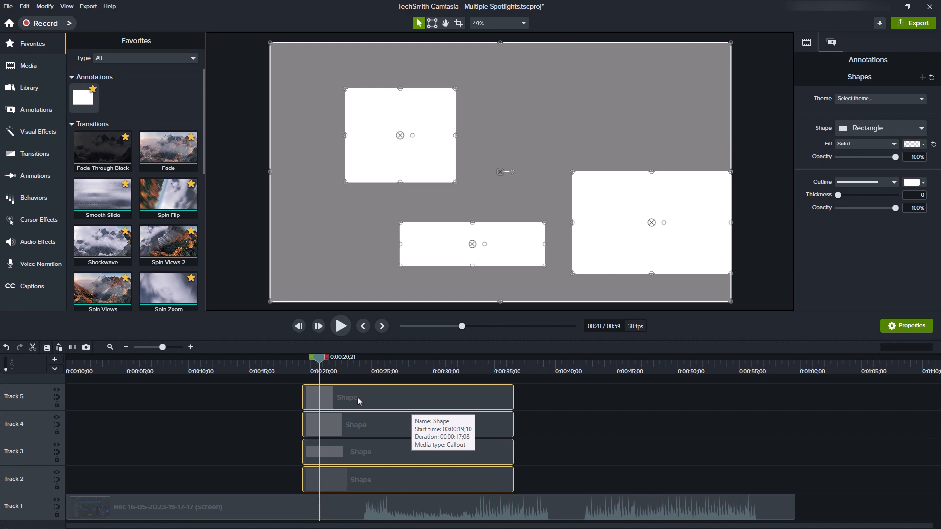
Step: Group the grey background and the three white rectangles into one clip
right_click(358, 396)
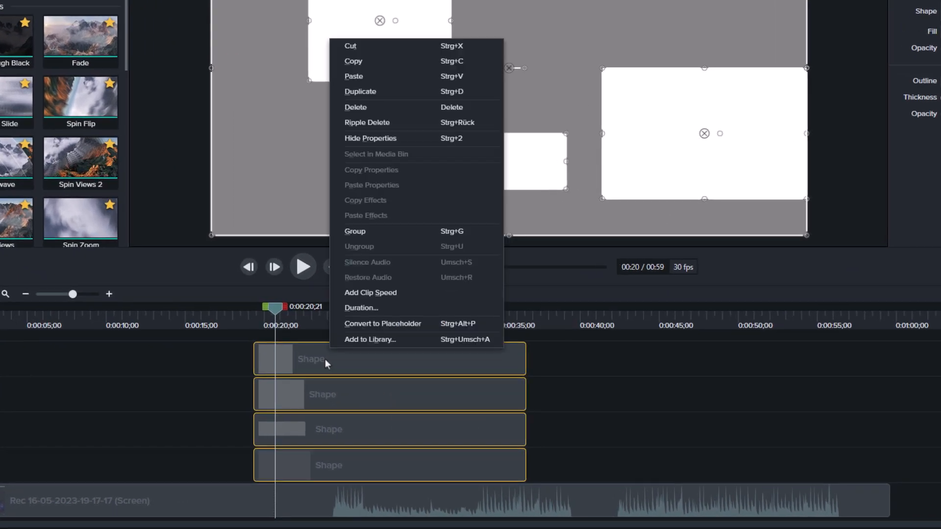
left_click(355, 231)
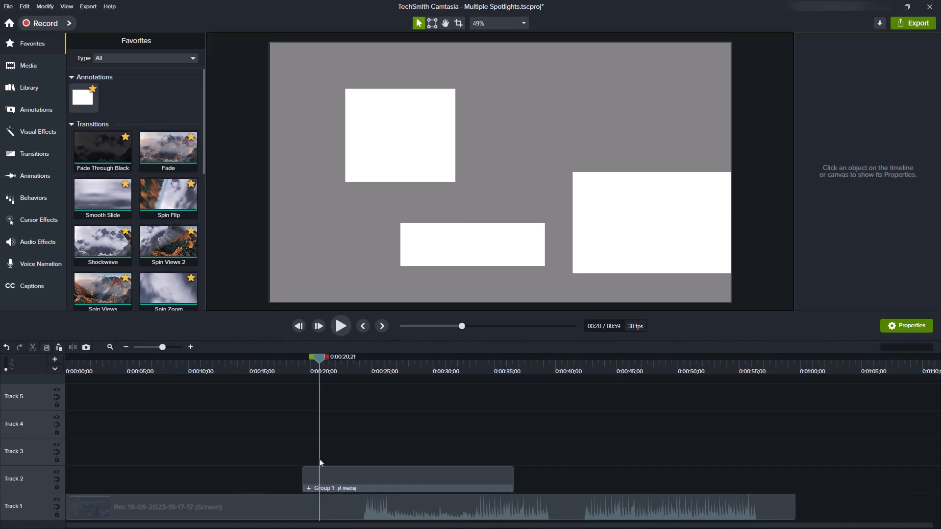
mouse_move(465, 429)
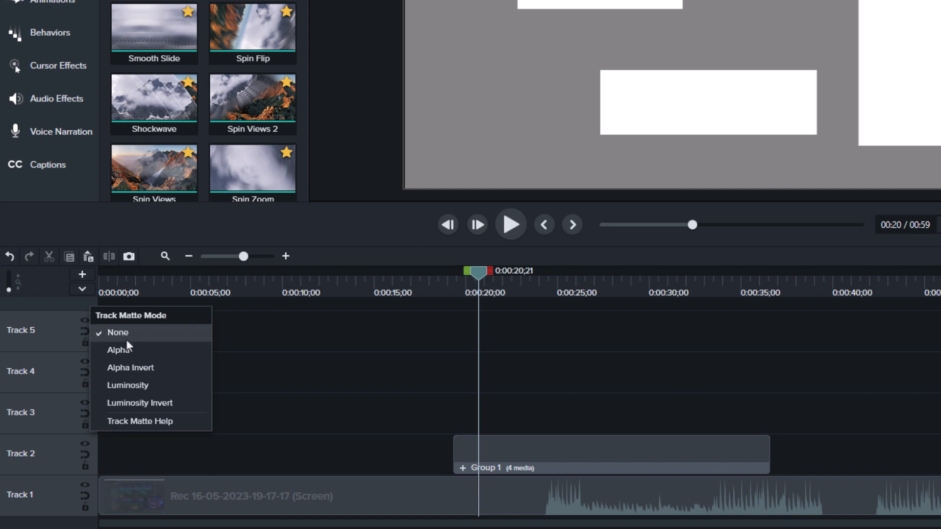
mouse_move(127, 386)
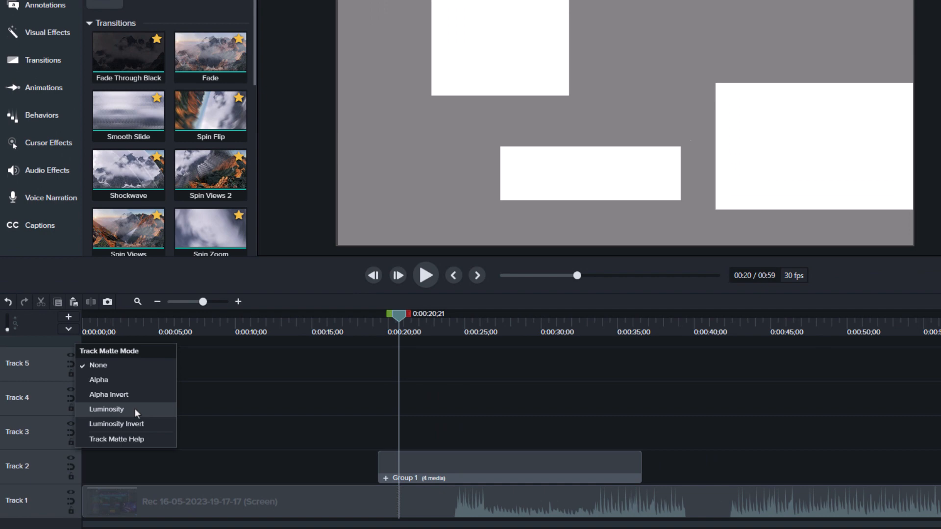
Step: Set the shapes group's Track Matte Mode to Luminosity
left_click(106, 412)
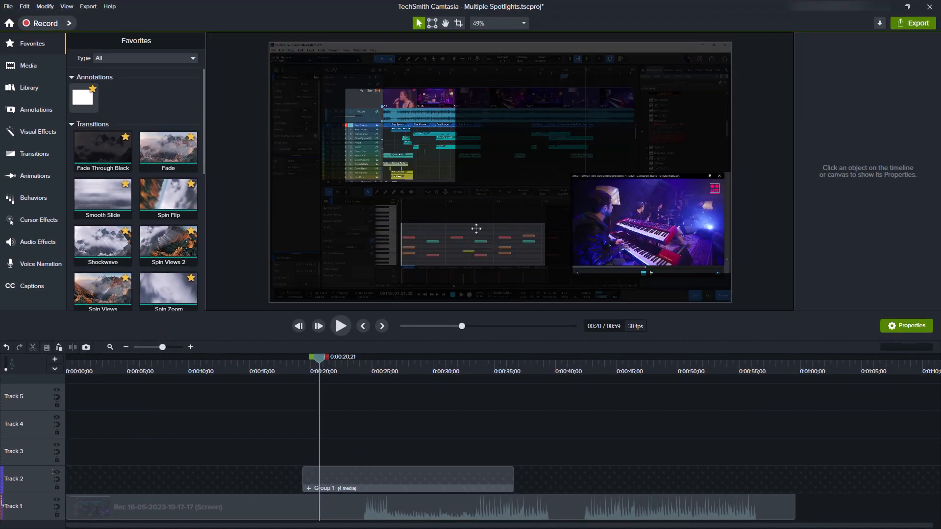
mouse_move(622, 158)
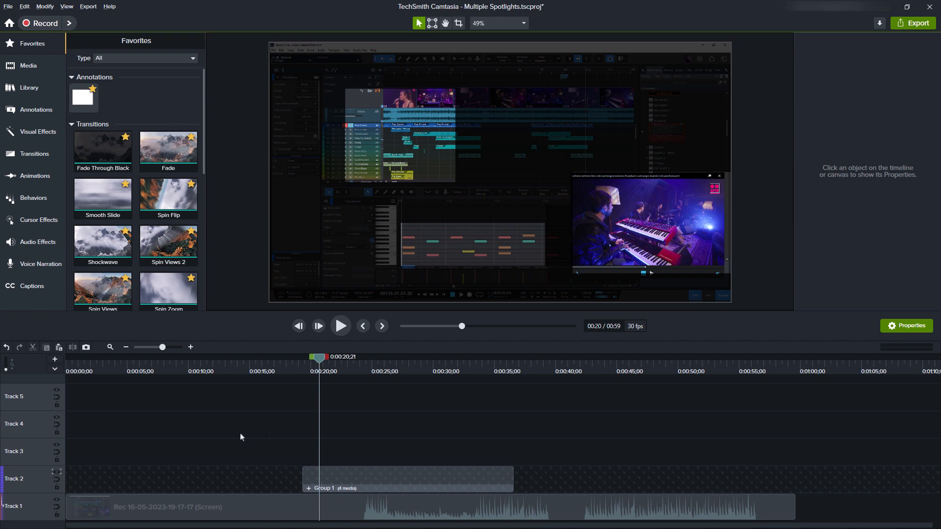
mouse_move(227, 433)
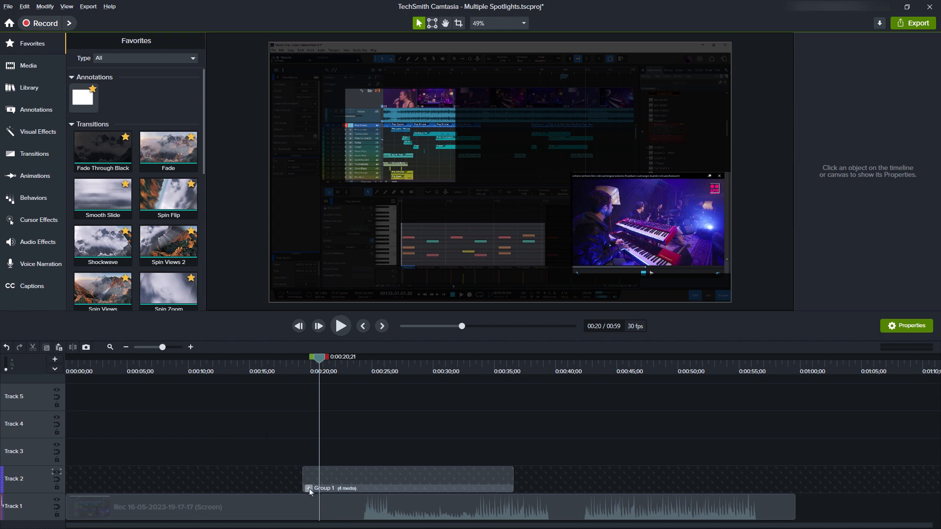
Step: Inside Group 1, change the backdrop shape's fill to dark gray #383838
double_click(309, 488)
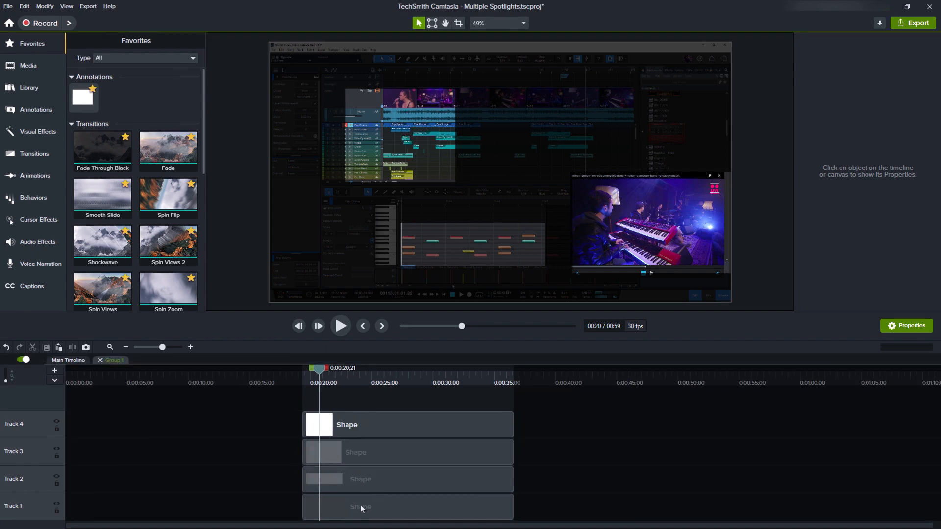
left_click(360, 507)
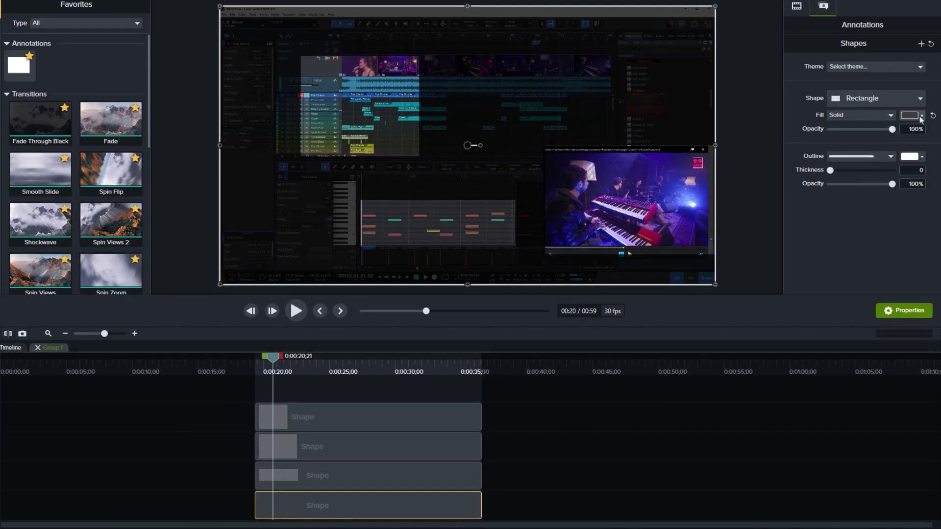
left_click(917, 116)
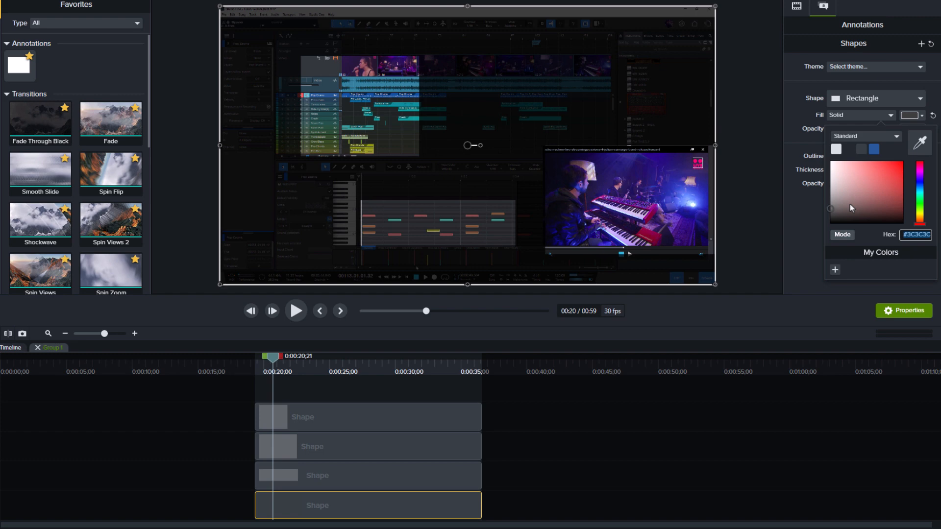
mouse_move(833, 213)
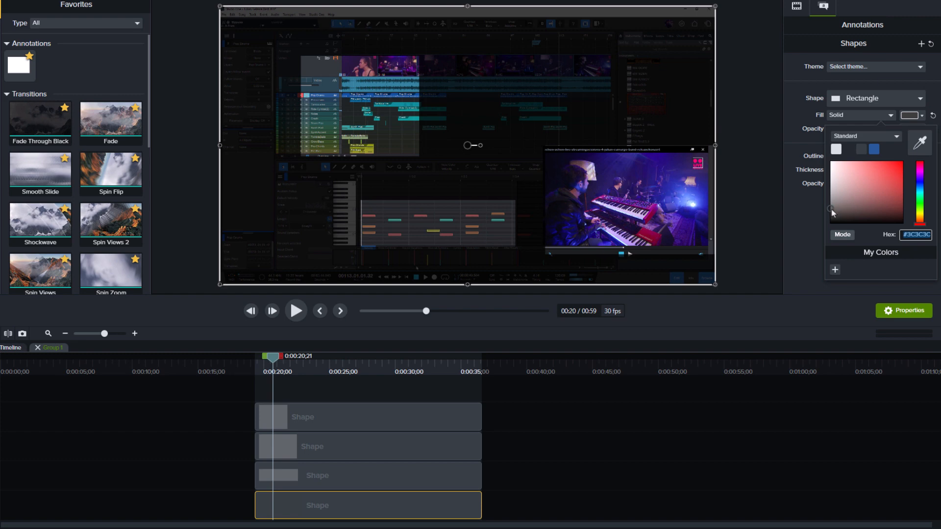
left_click(832, 208)
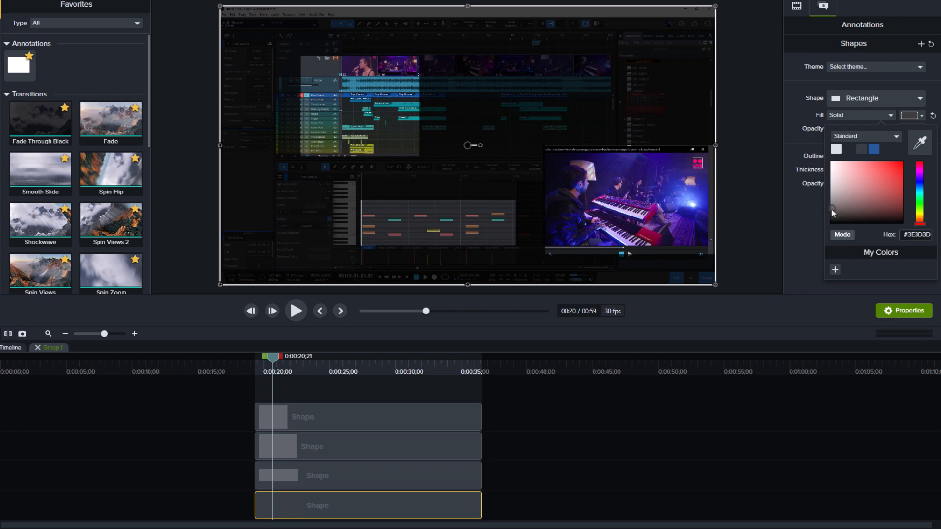
left_click(832, 197)
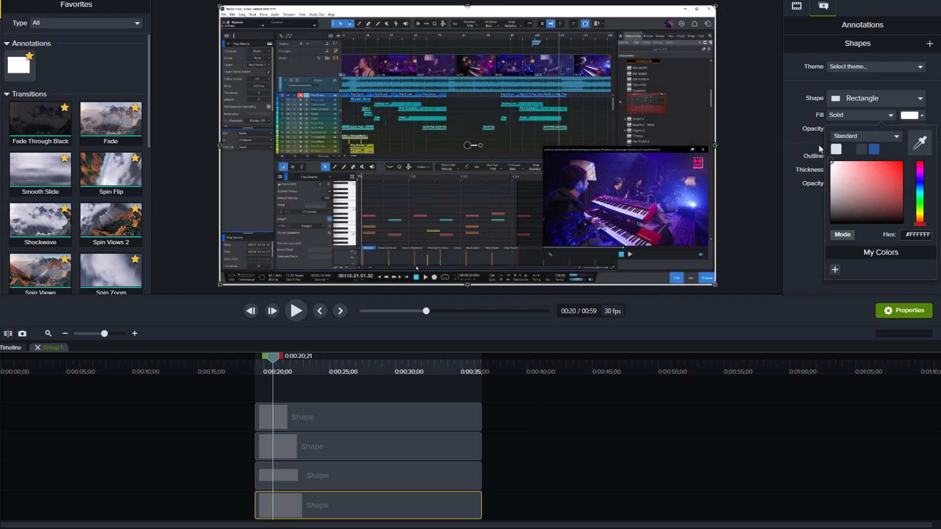
mouse_move(819, 160)
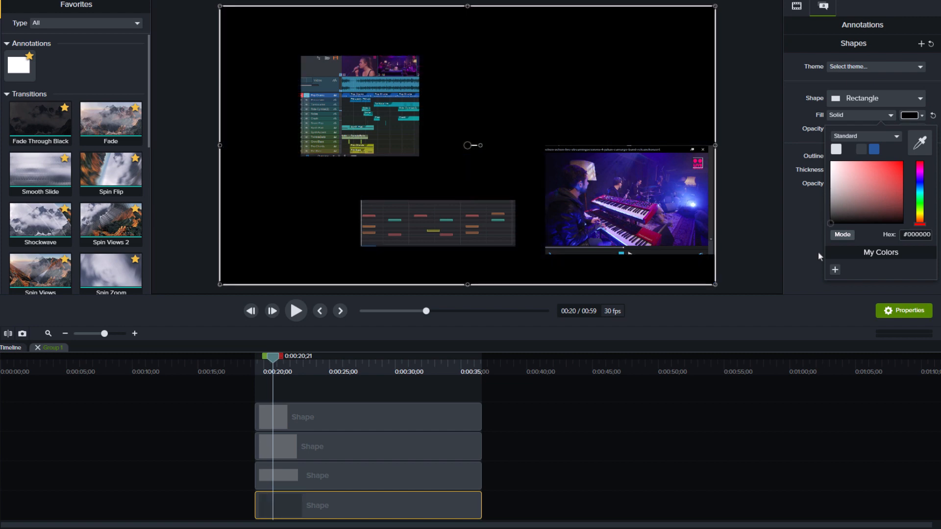
mouse_move(408, 235)
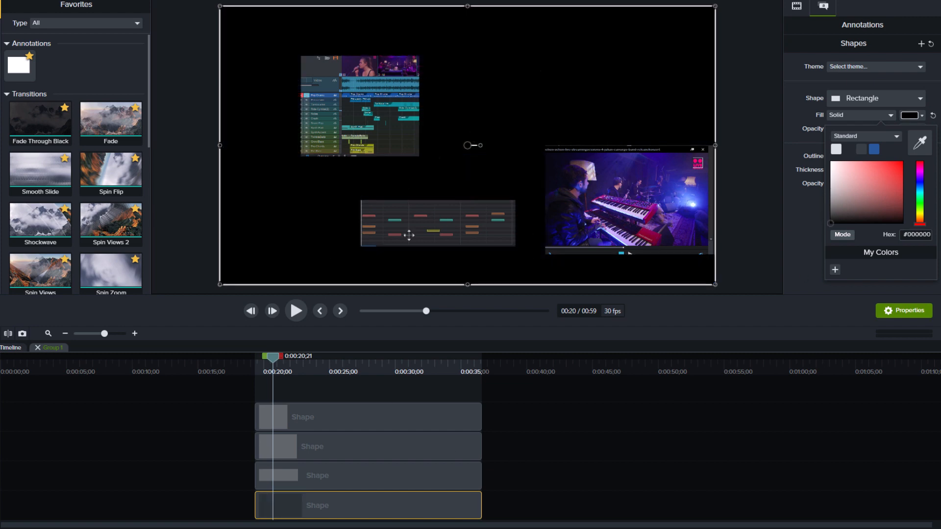
mouse_move(833, 224)
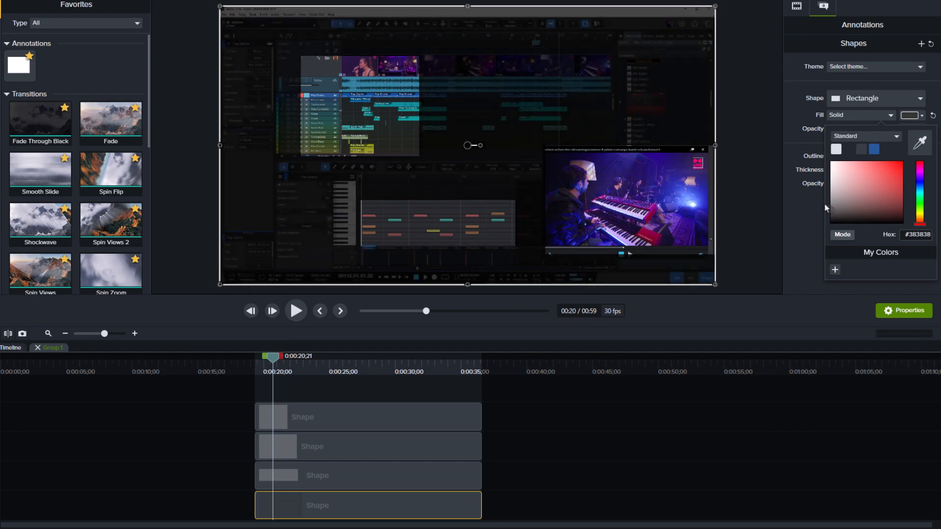
left_click(828, 212)
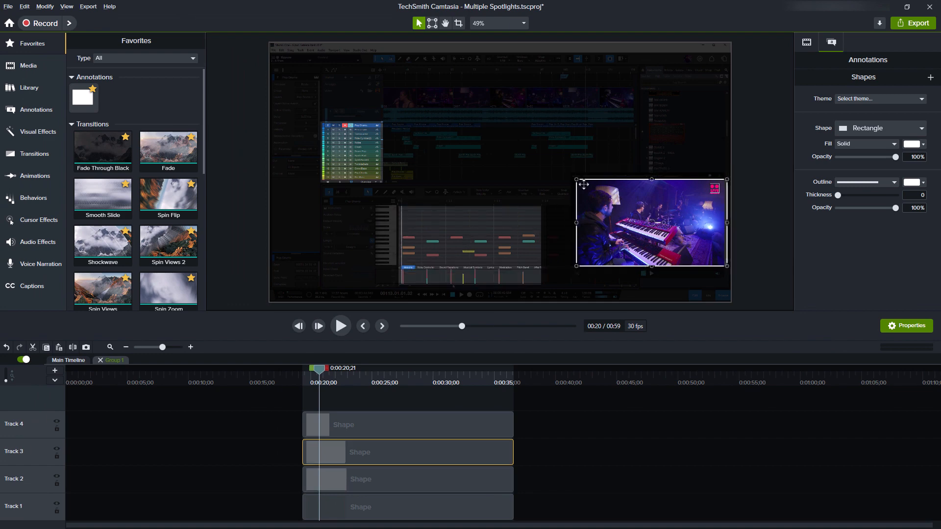
Step: Select the piano roll and another spotlight rectangle to adjust their framing
left_click(407, 479)
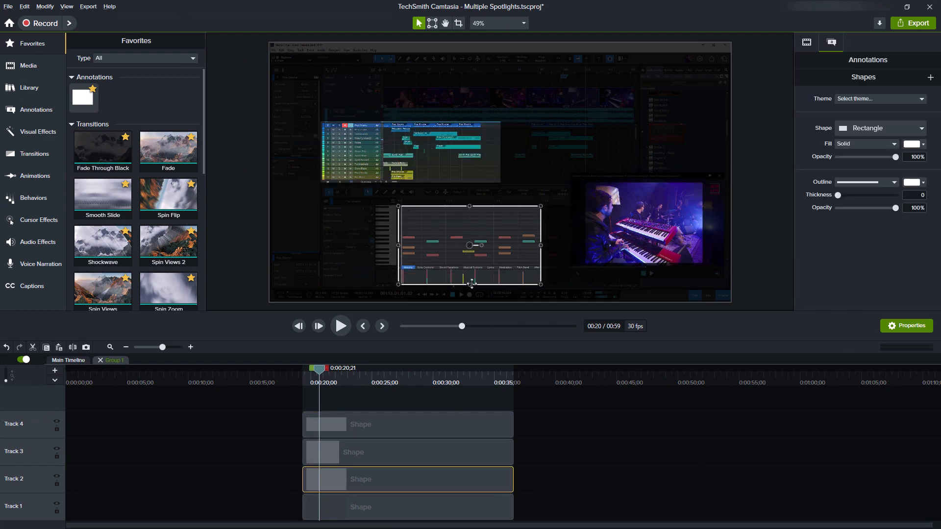
left_click(39, 132)
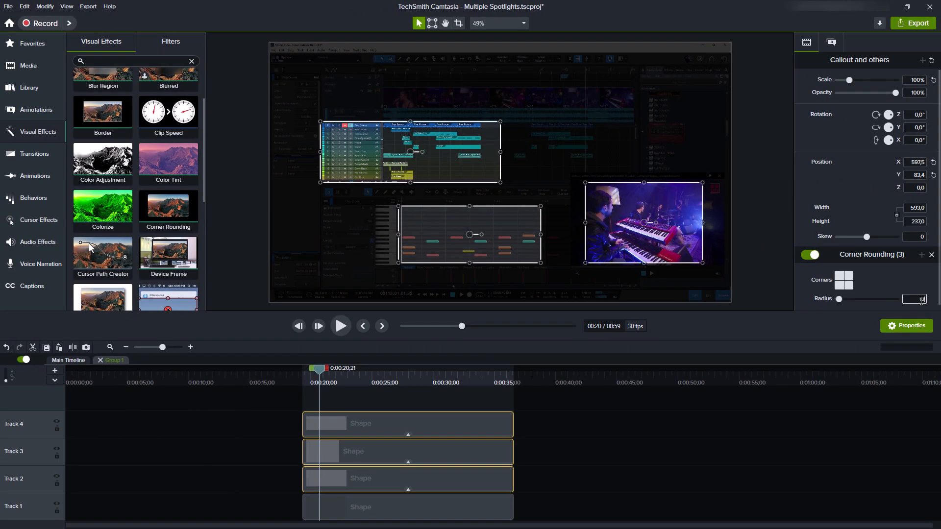
Step: Clear the selection to preview the rounded-corner spotlights against the dimmed recording
left_click(588, 442)
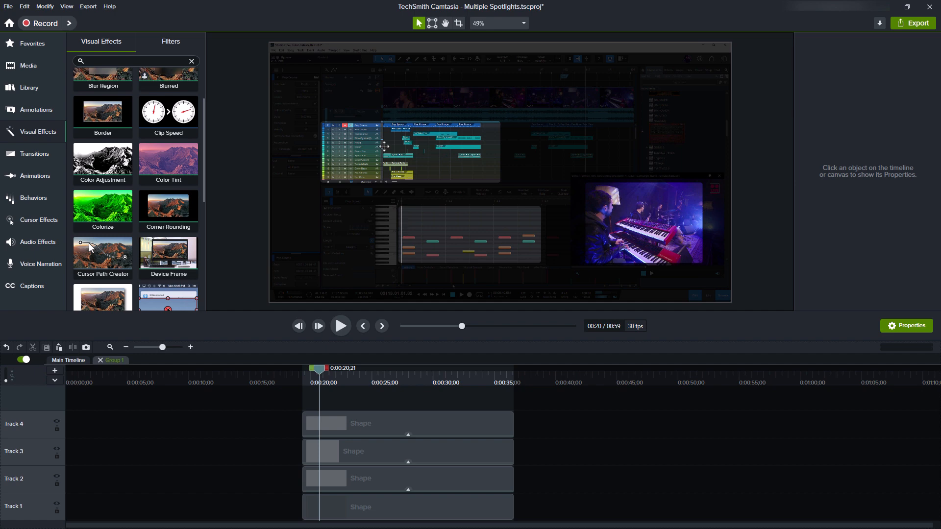
mouse_move(442, 83)
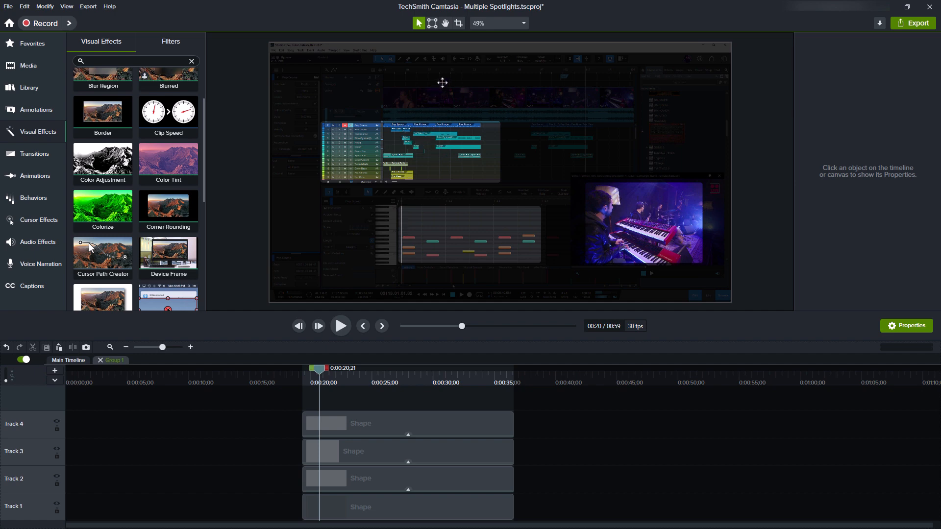